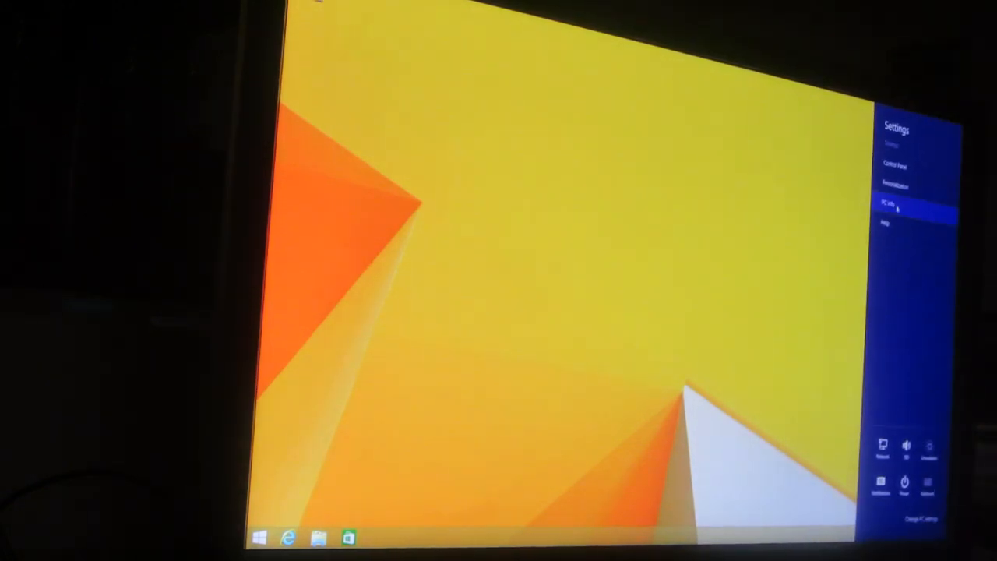
- Bring up the PC's basic system information with Device Manager's hardware list over it
click(896, 206)
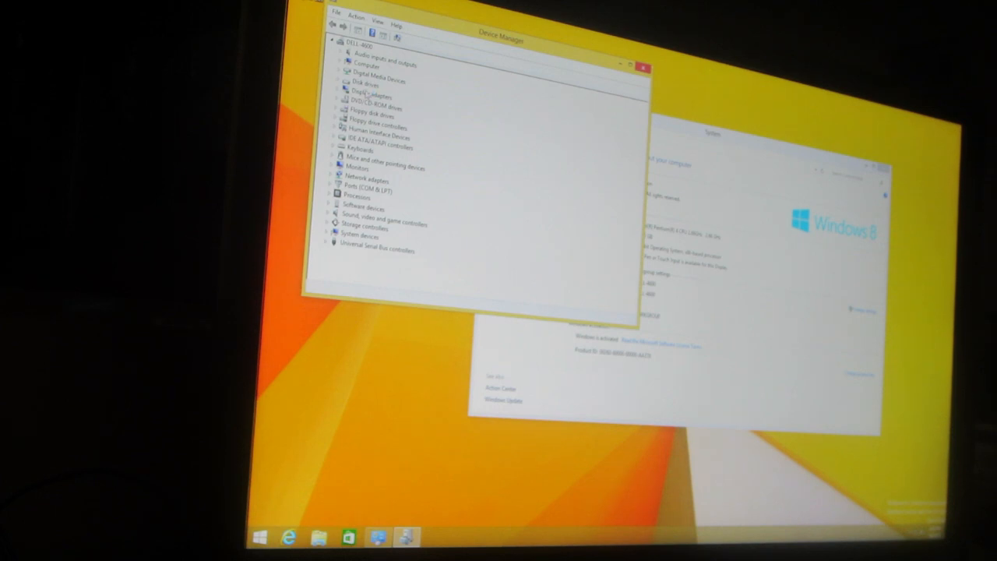
- Expand Display adapters to see the graphics adapter, then close Device Manager
click(372, 95)
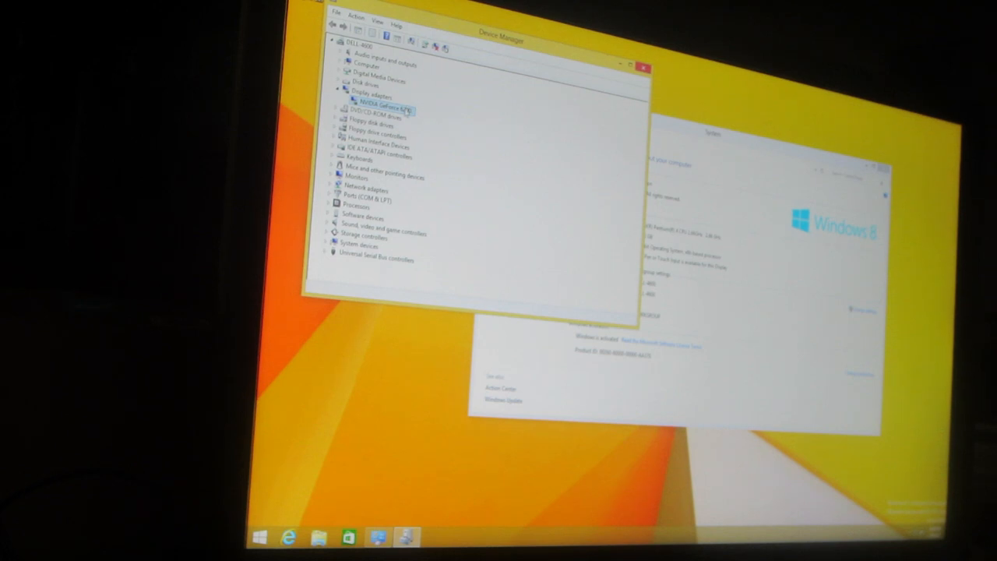
double_click(387, 106)
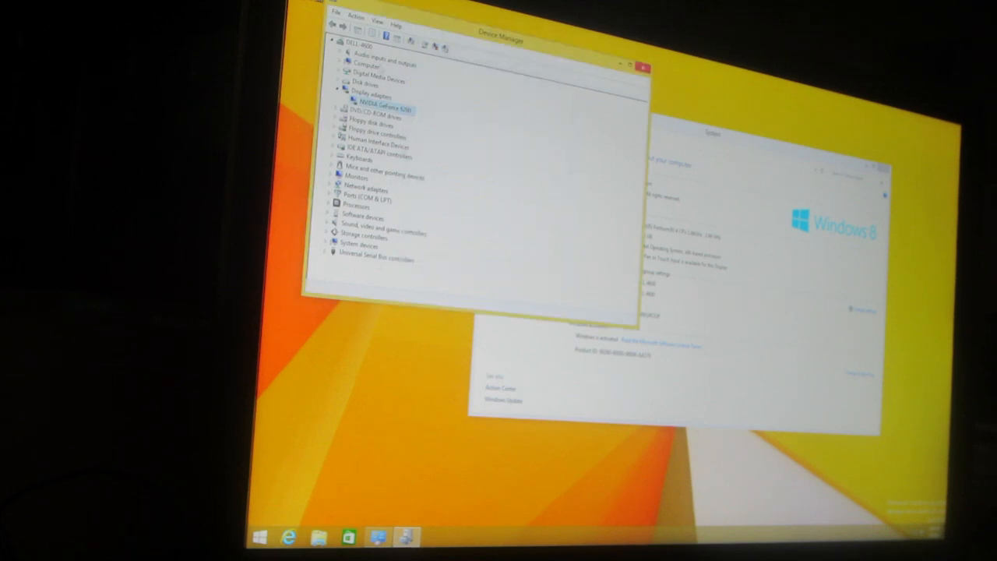
click(336, 23)
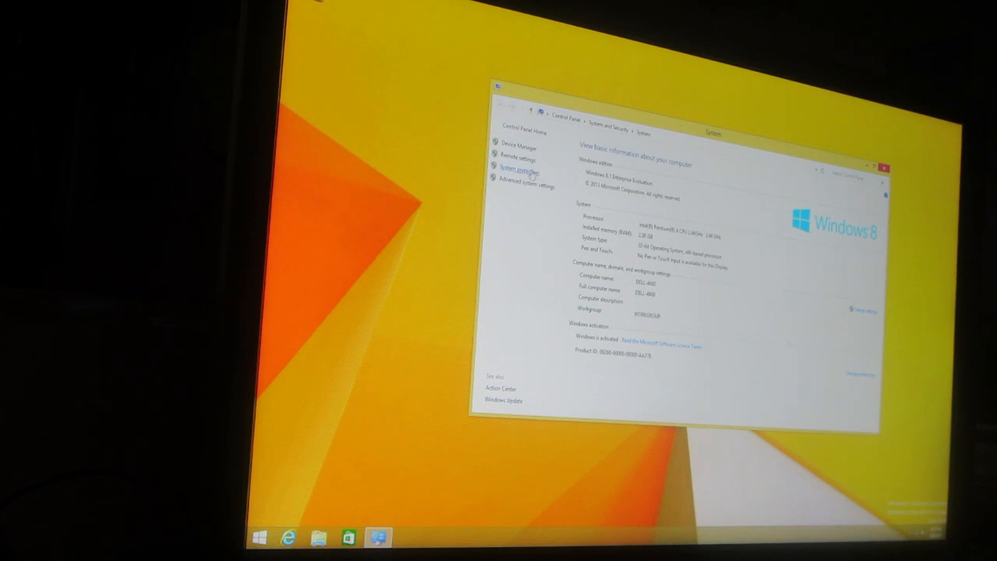
- Reopen Device Manager and expand Processors to reveal the Intel Pentium 4 CPU
click(508, 144)
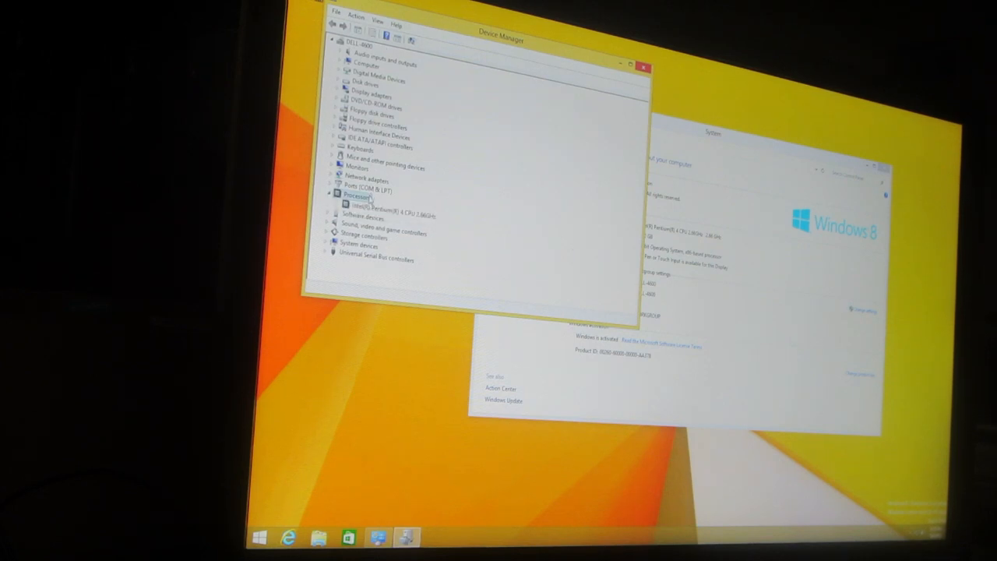
click(381, 215)
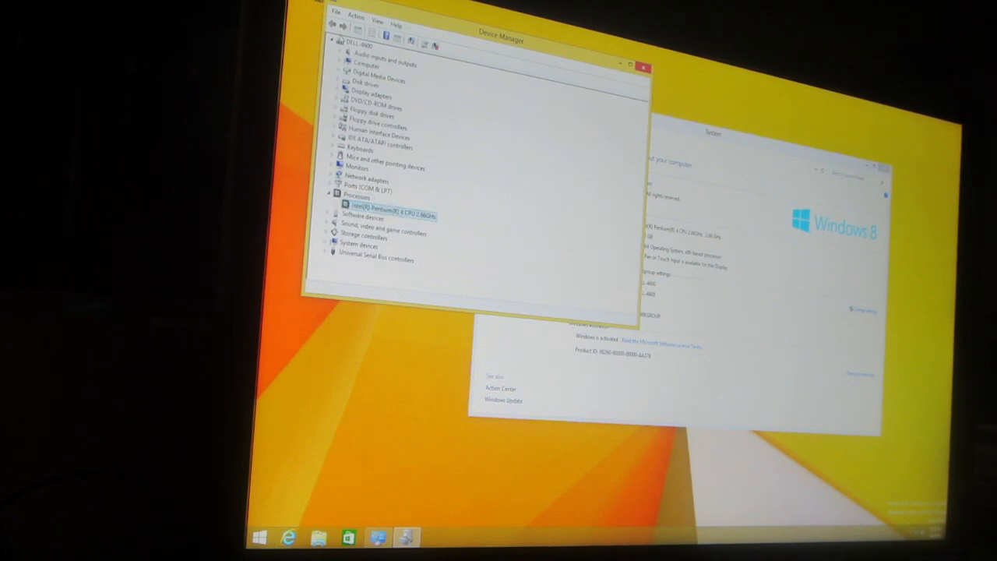
click(336, 14)
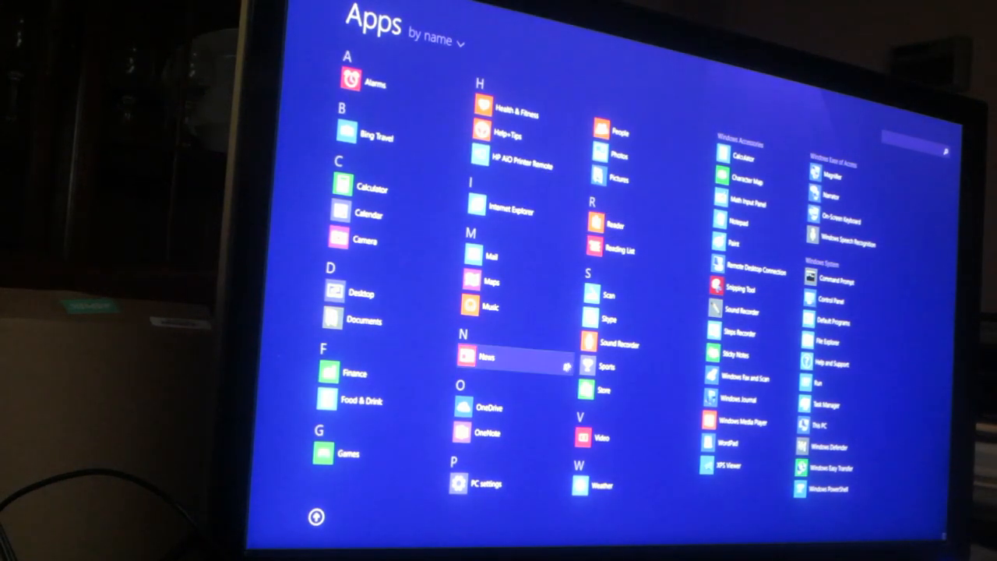
mouse_move(522, 225)
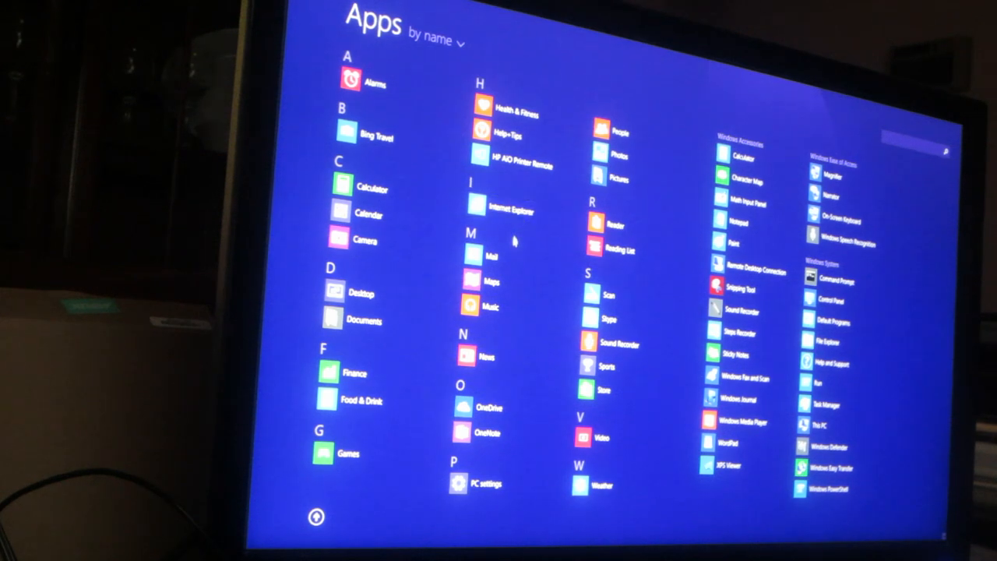
- Launch Maps from the Apps by name list
click(492, 280)
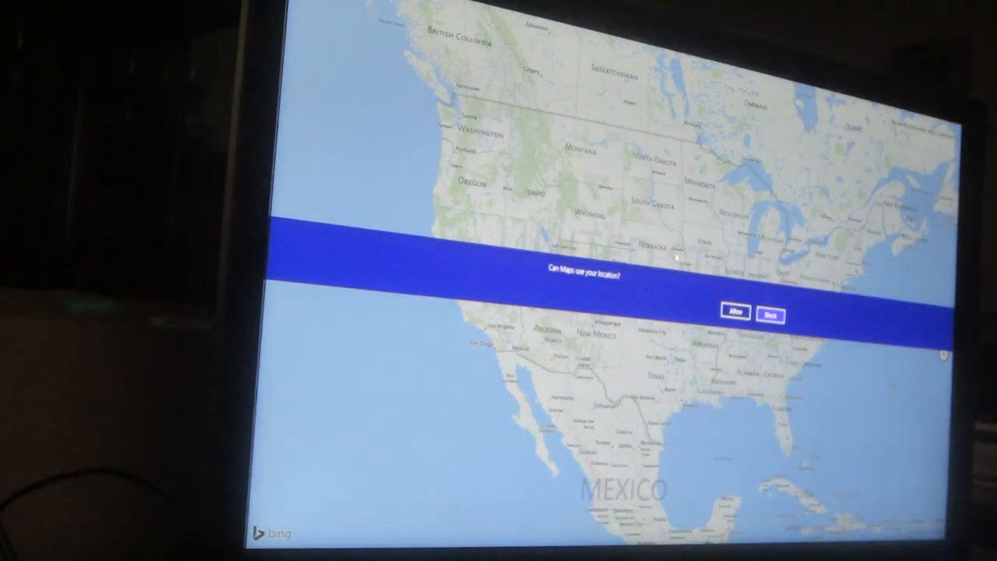
- Answer the location permission prompt and bring the New York and Pennsylvania area into view
click(769, 315)
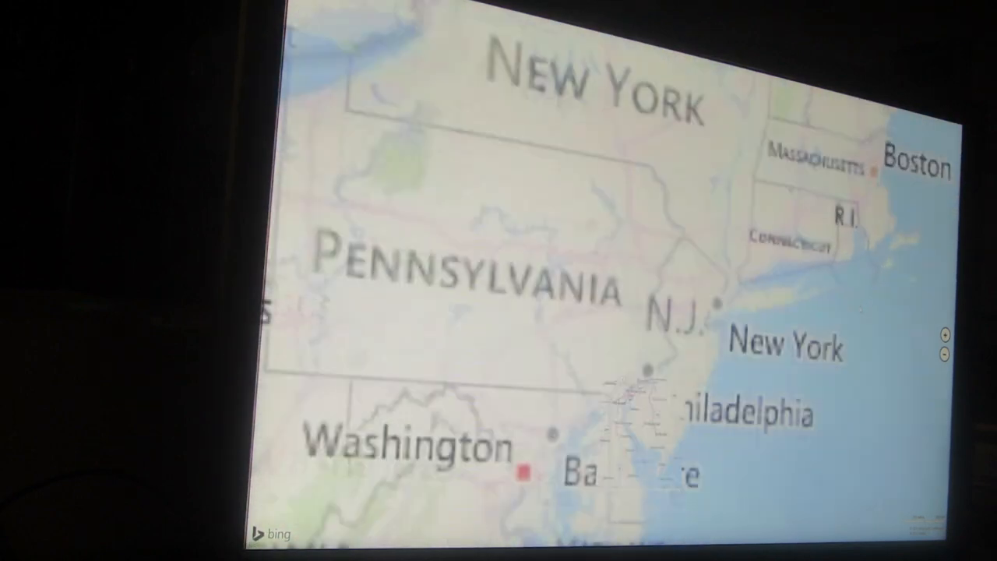
click(965, 335)
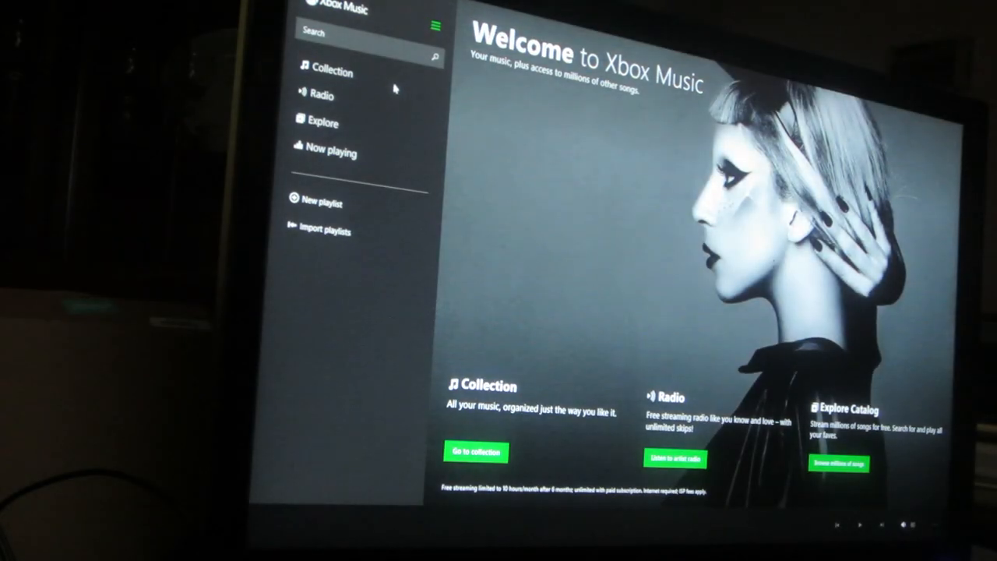
- Open the empty music Collection, review its local Music folders and dismiss the panel with Done
click(332, 74)
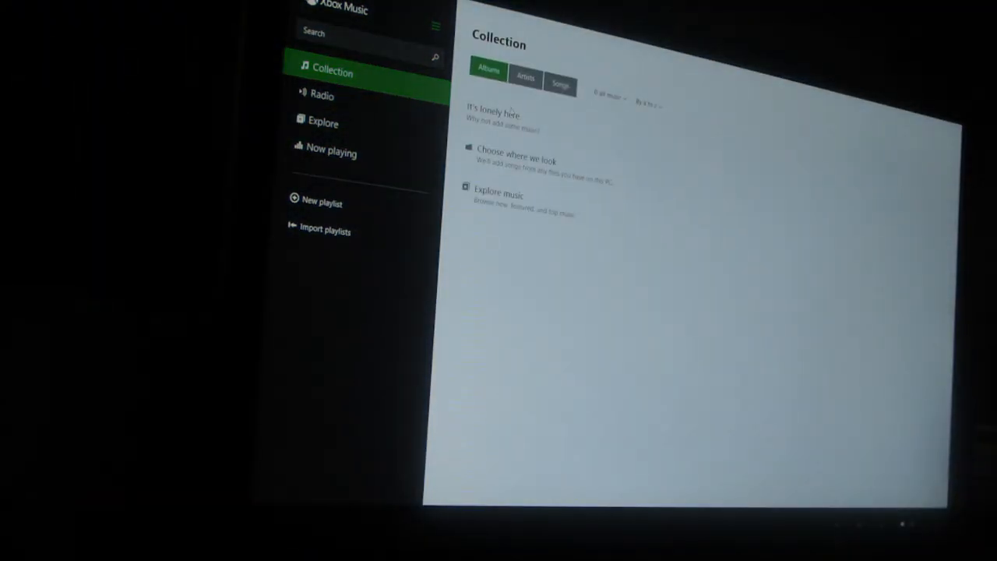
click(516, 161)
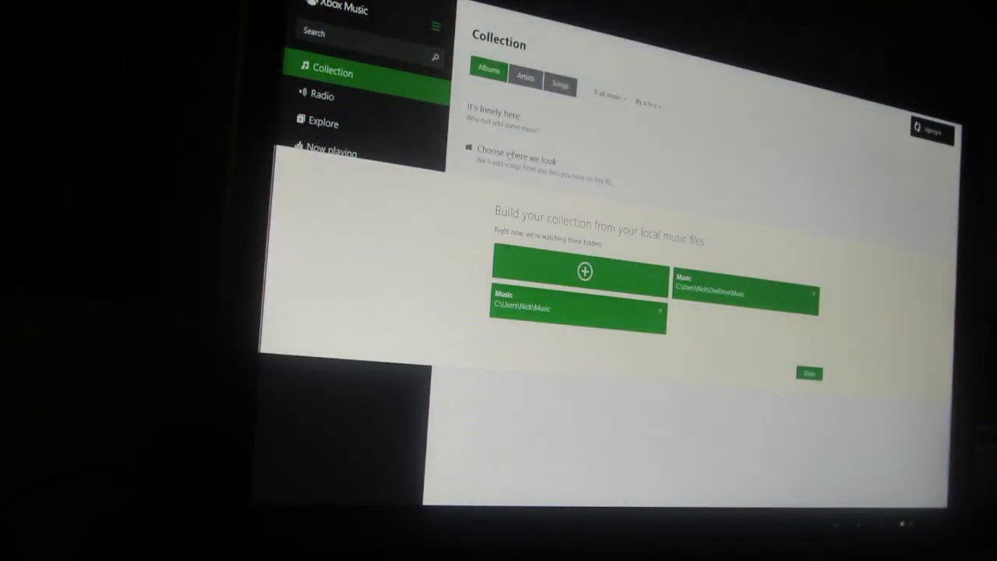
click(809, 374)
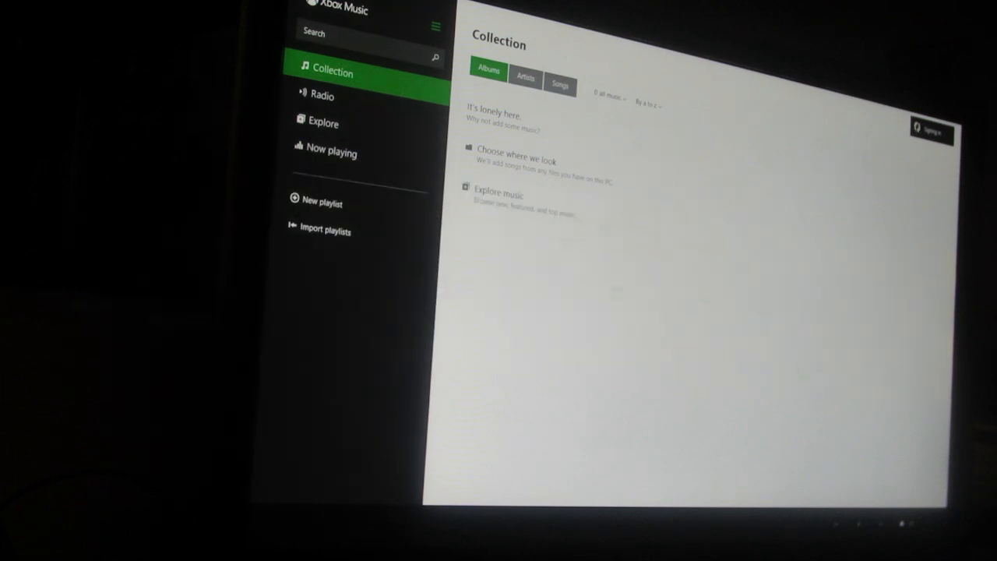